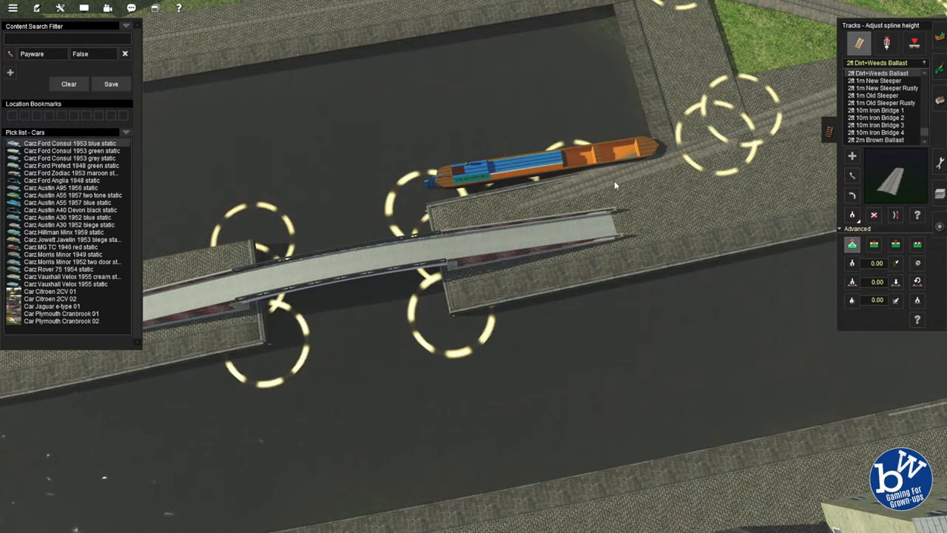
# Raise the arched bridge by dragging its spline point to the new height
pyautogui.click(853, 246)
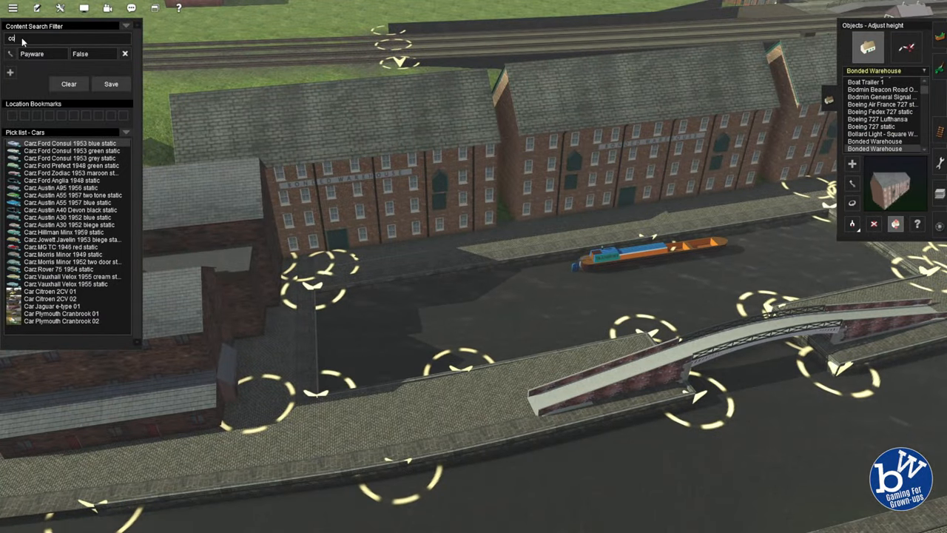
# Filter ground textures by 'cobble' and select the grey cobblestone swatch
pyautogui.write('cobble')
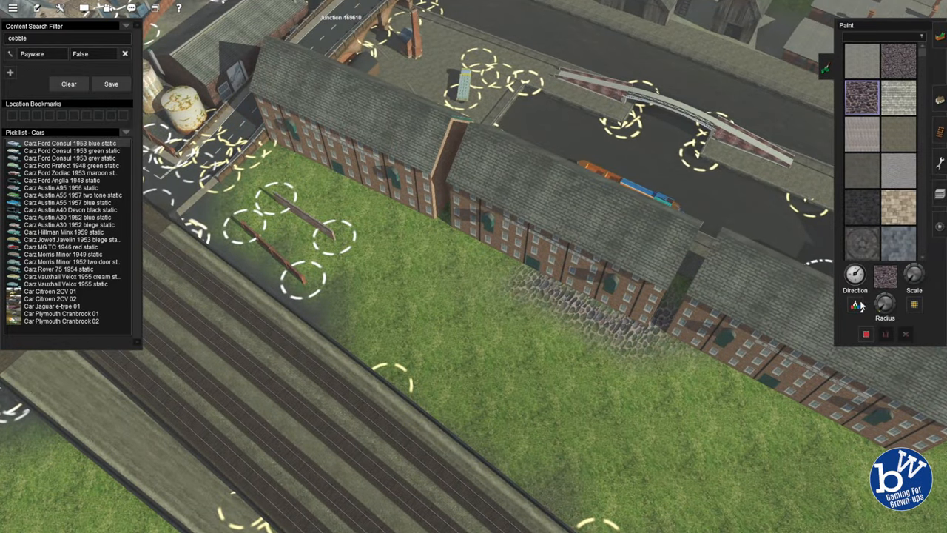
pyautogui.click(861, 205)
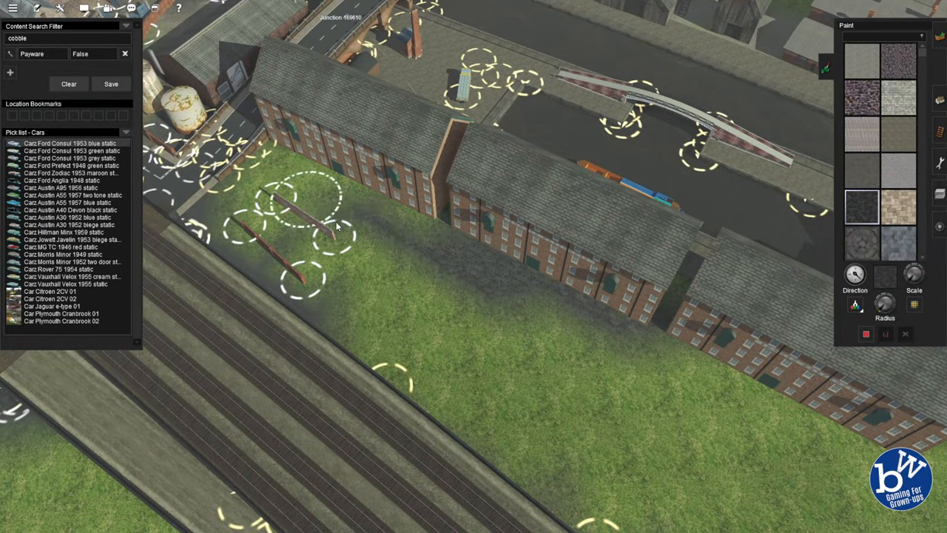